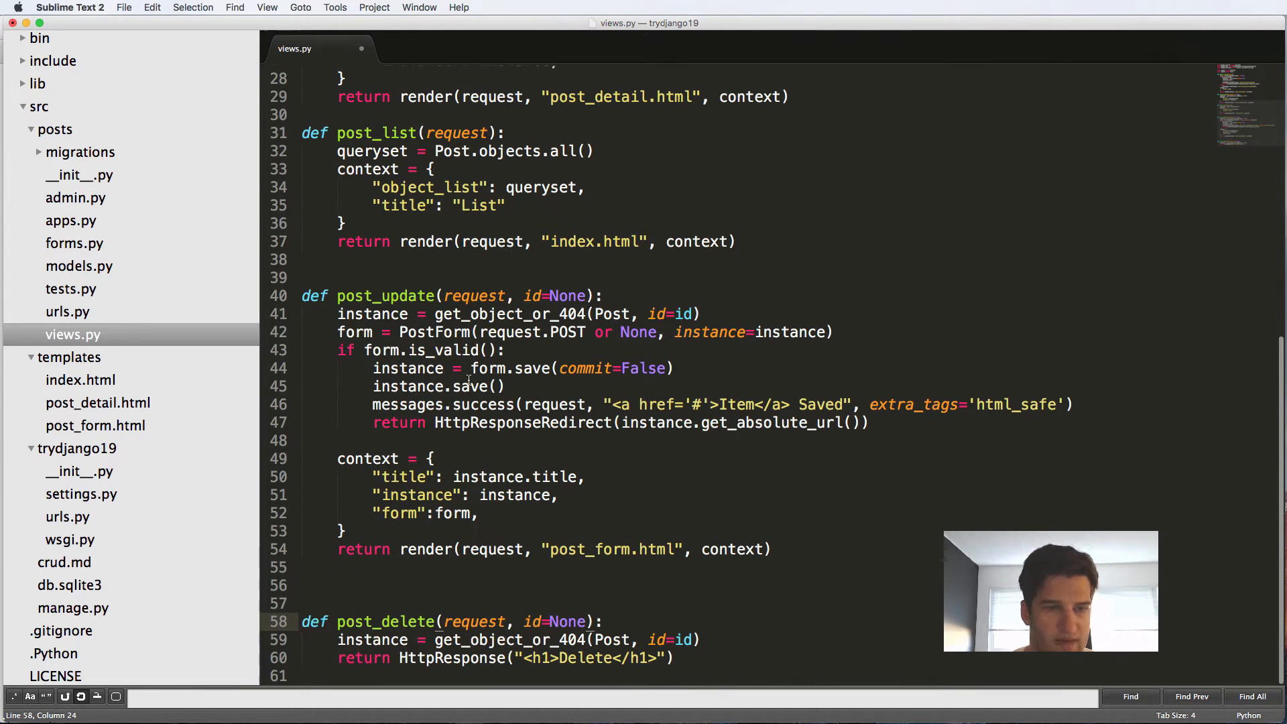
Copy post_create's messages.success and HttpResponseRedirect lines into post_delete, replacing the Delete return.
{"action": "scroll", "scroll_direction": "up", "scroll_amount": 3}
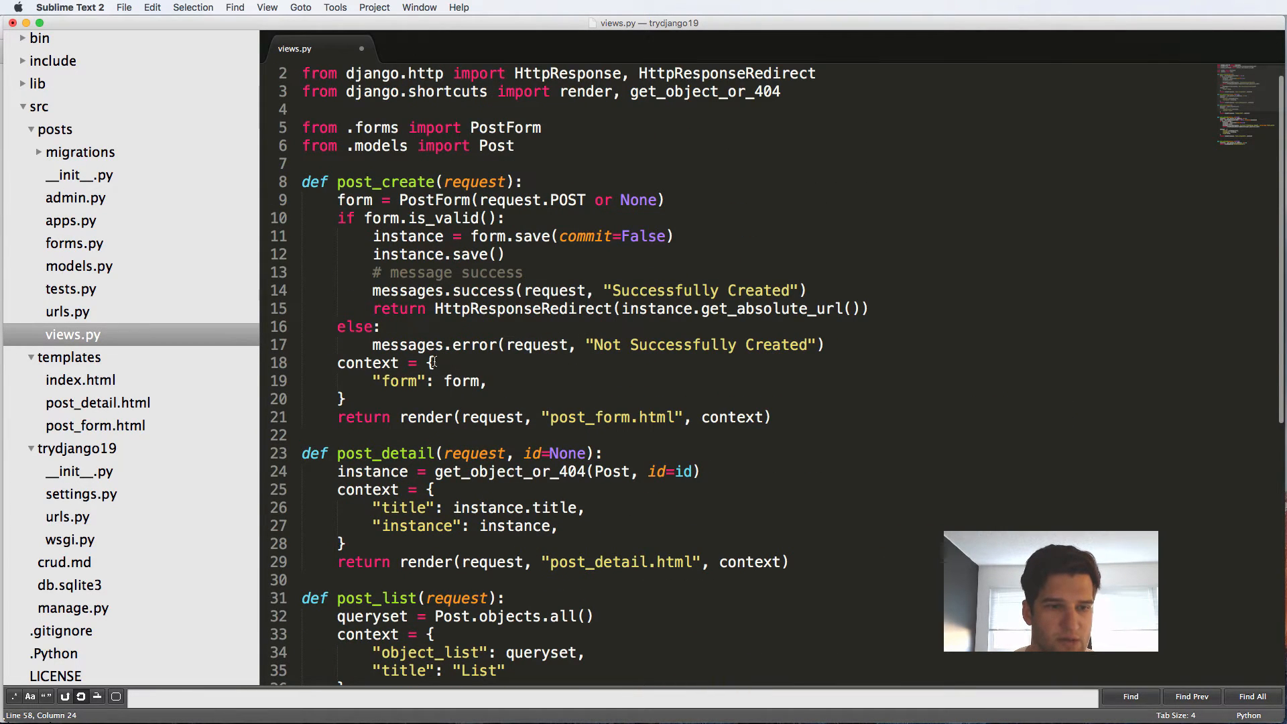
{"action": "left_click_drag", "start_coordinate": [550, 290], "coordinate": [867, 308]}
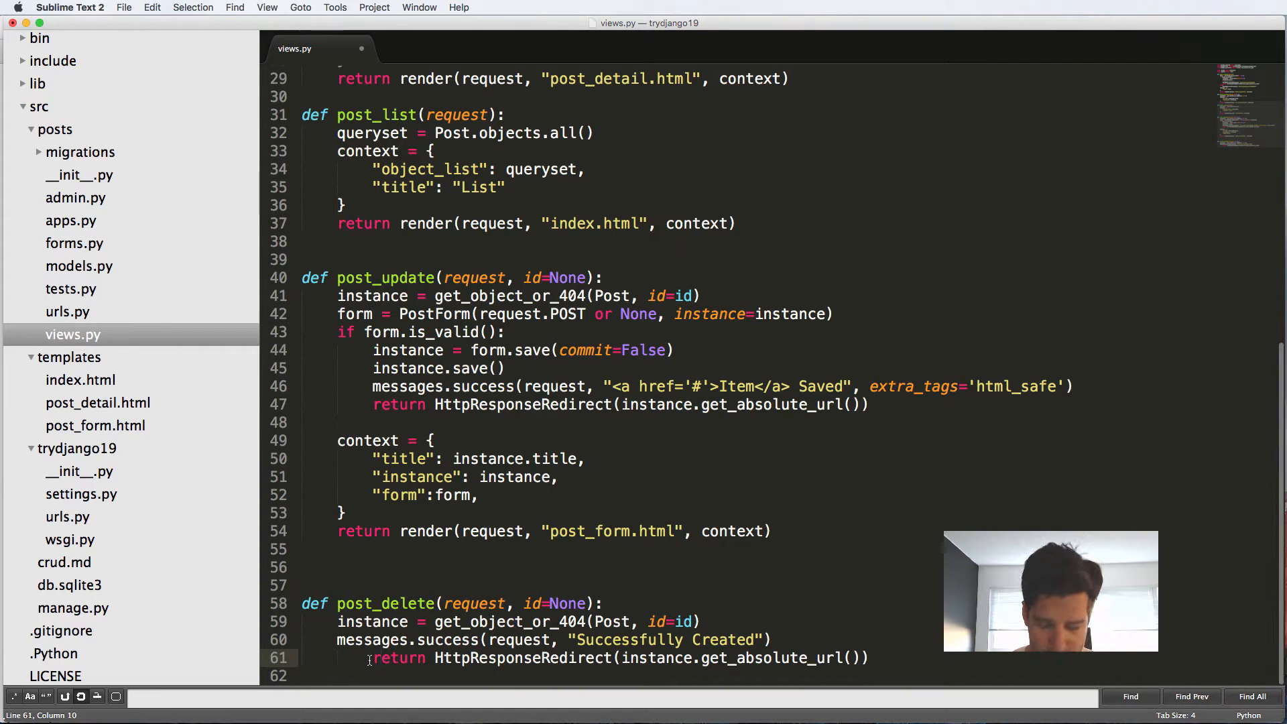
{"action": "double_click", "coordinate": [721, 639]}
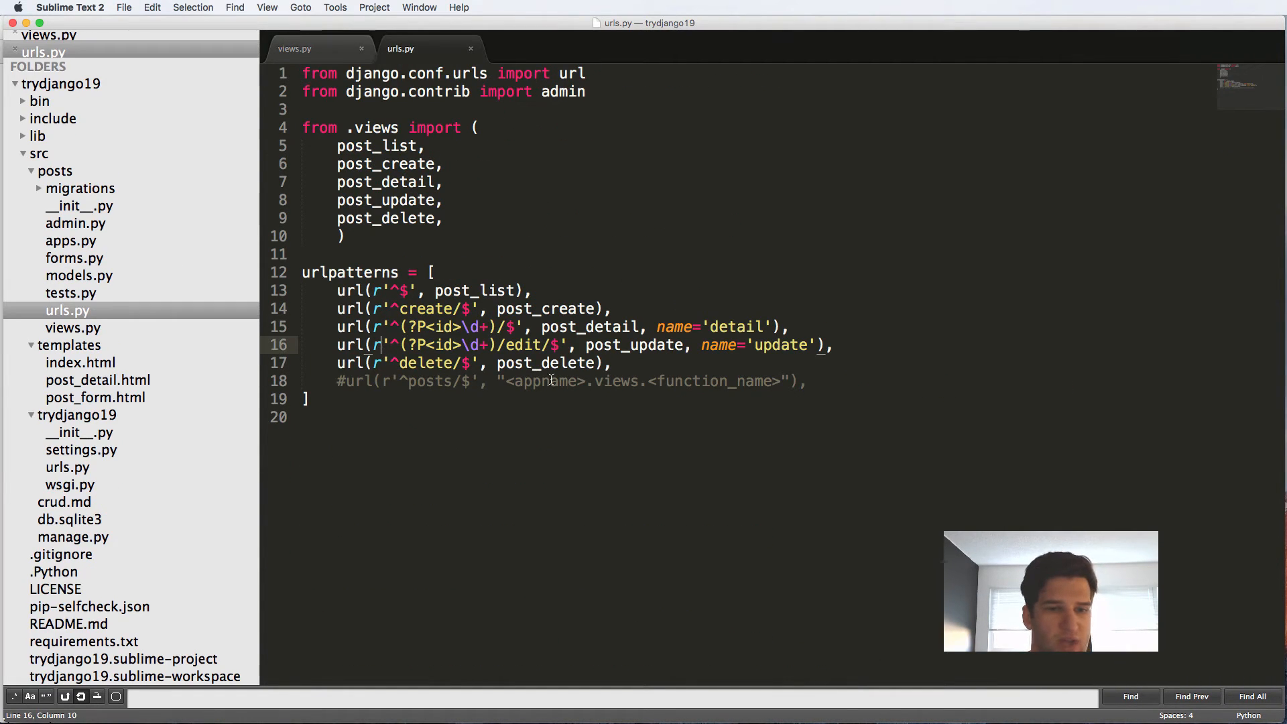
Add name='list' to the post_list URL pattern in urls.py and save.
{"action": "double_click", "coordinate": [472, 290]}
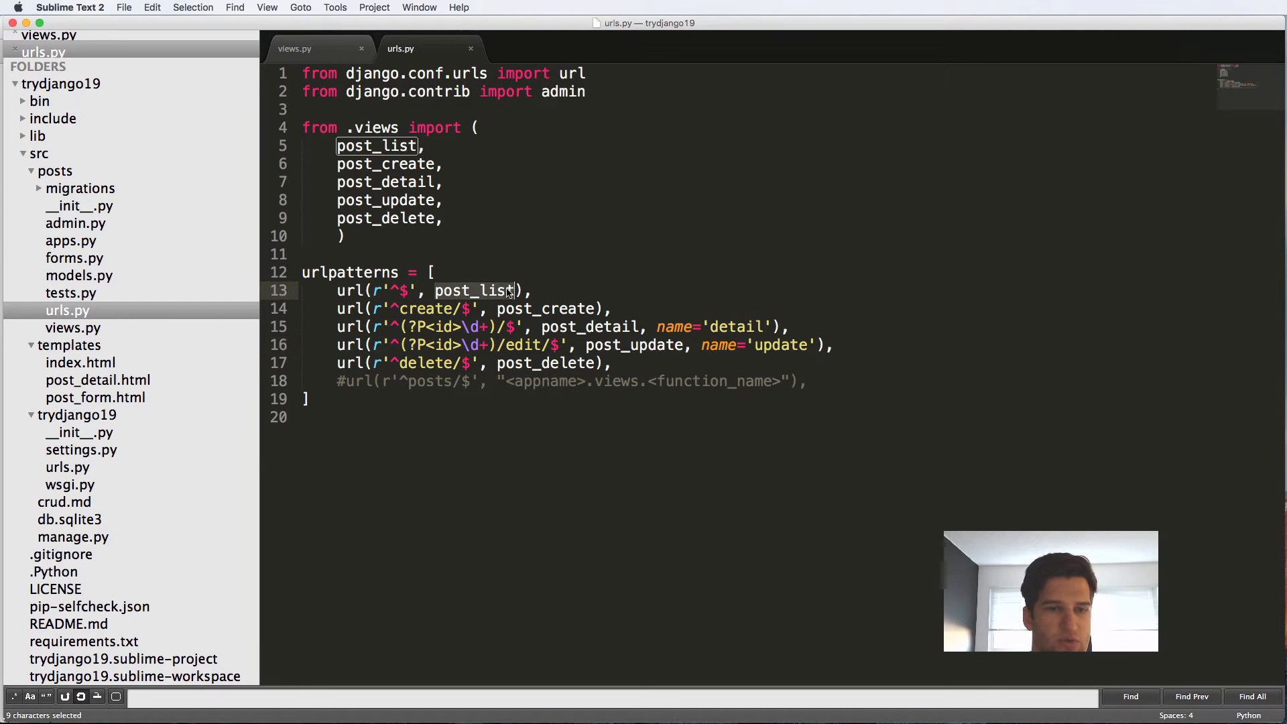
{"action": "type", "text": "name='list"}
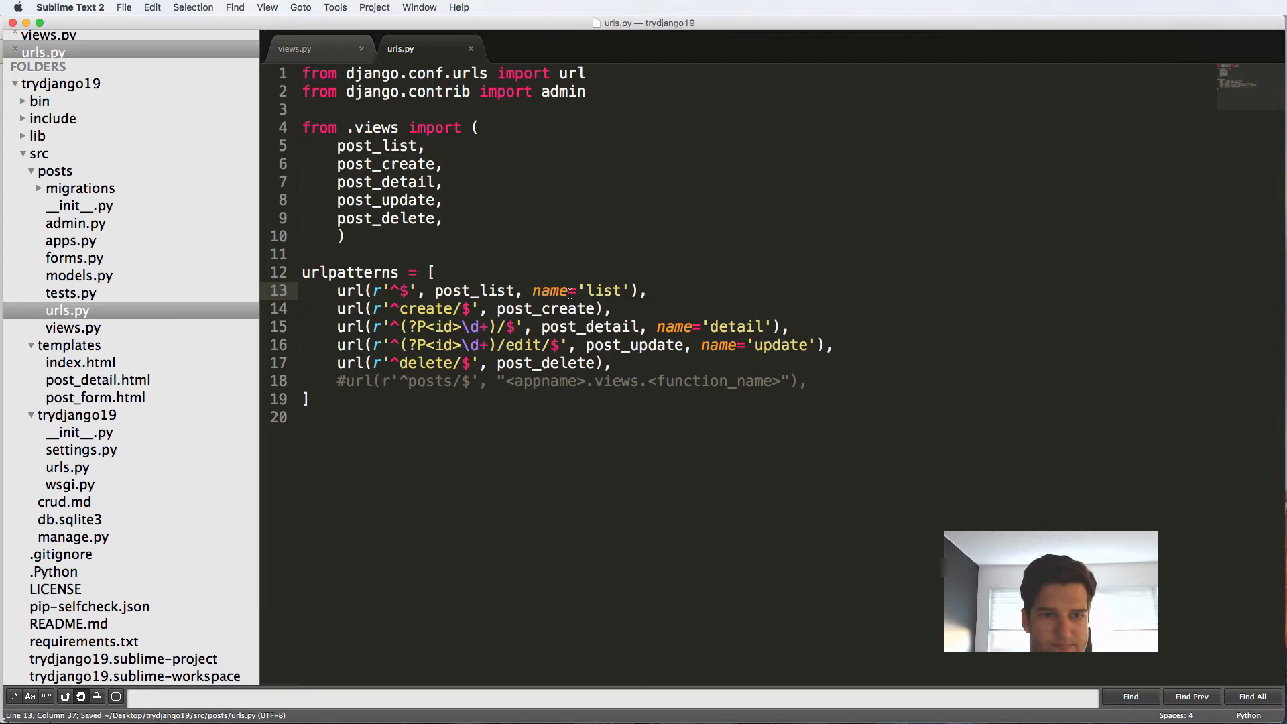
{"action": "left_click", "coordinate": [294, 48]}
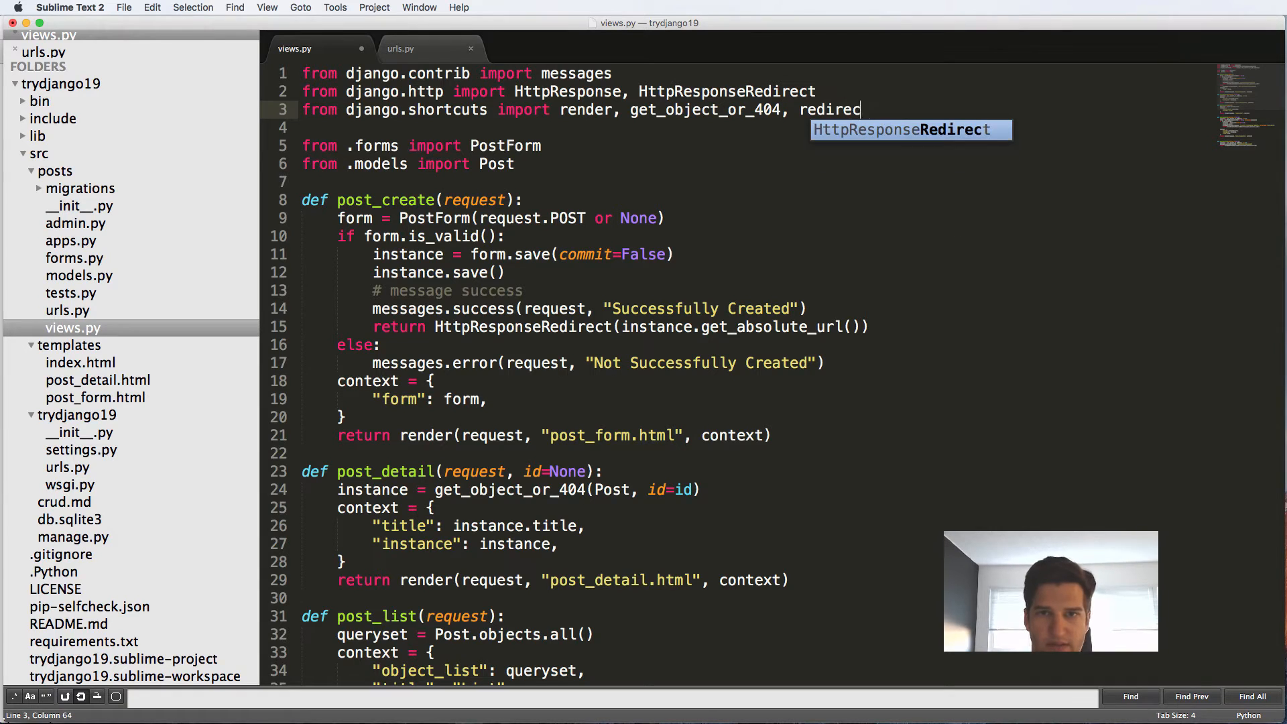
Import redirect, add instance.delete(), report 'Successfully deleted' and return redirect("posts:list"), then save.
{"action": "scroll", "scroll_direction": "down", "scroll_amount": 3}
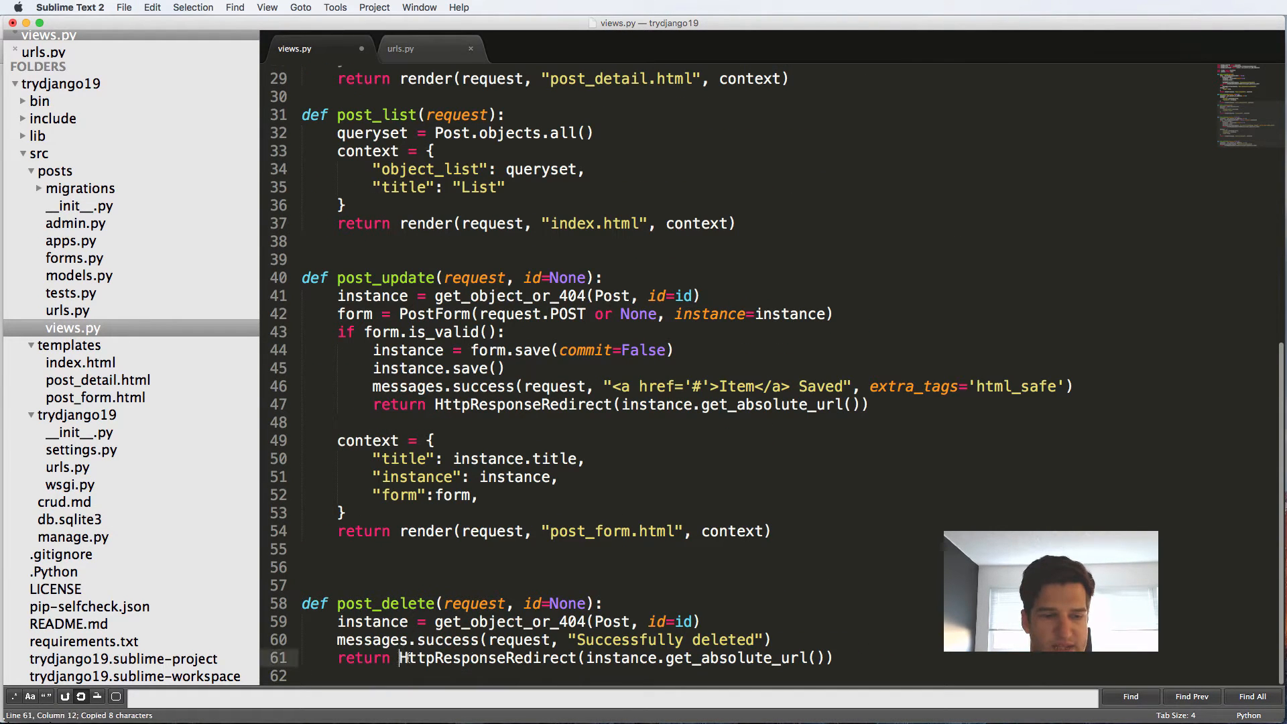
{"action": "type", "text": "redirect("}
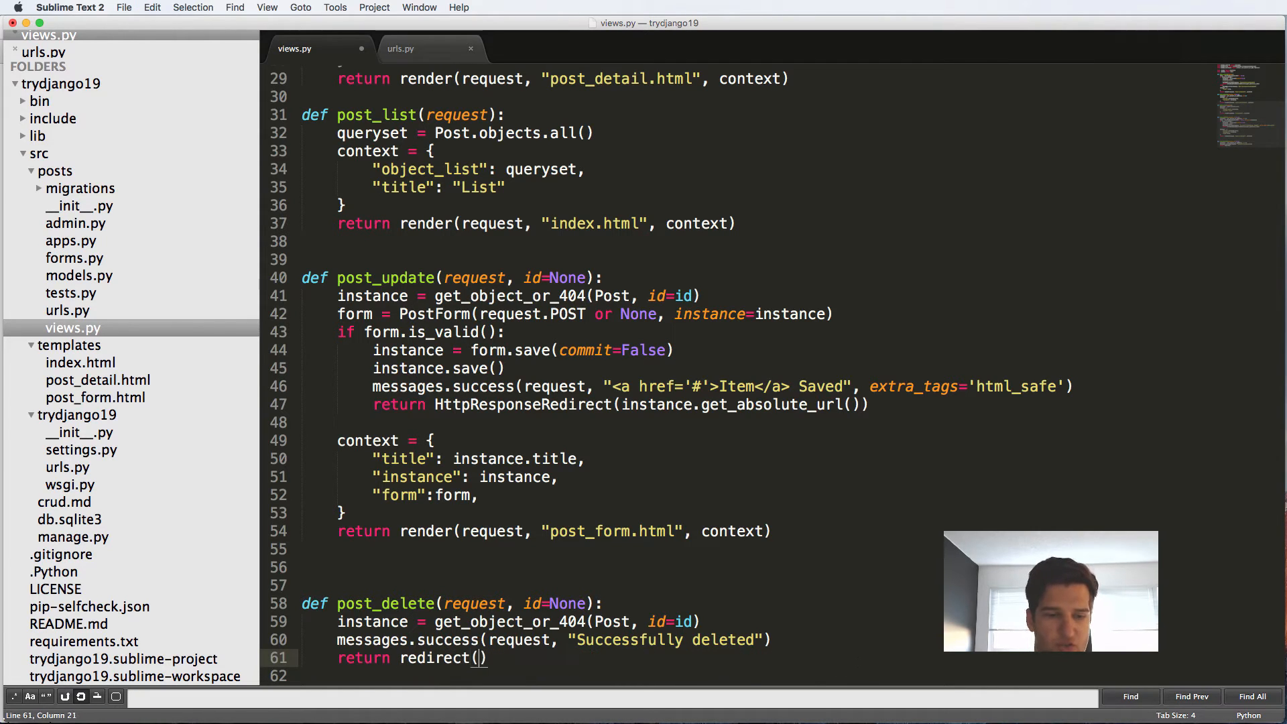
{"action": "type", "text": "\"posts:\""}
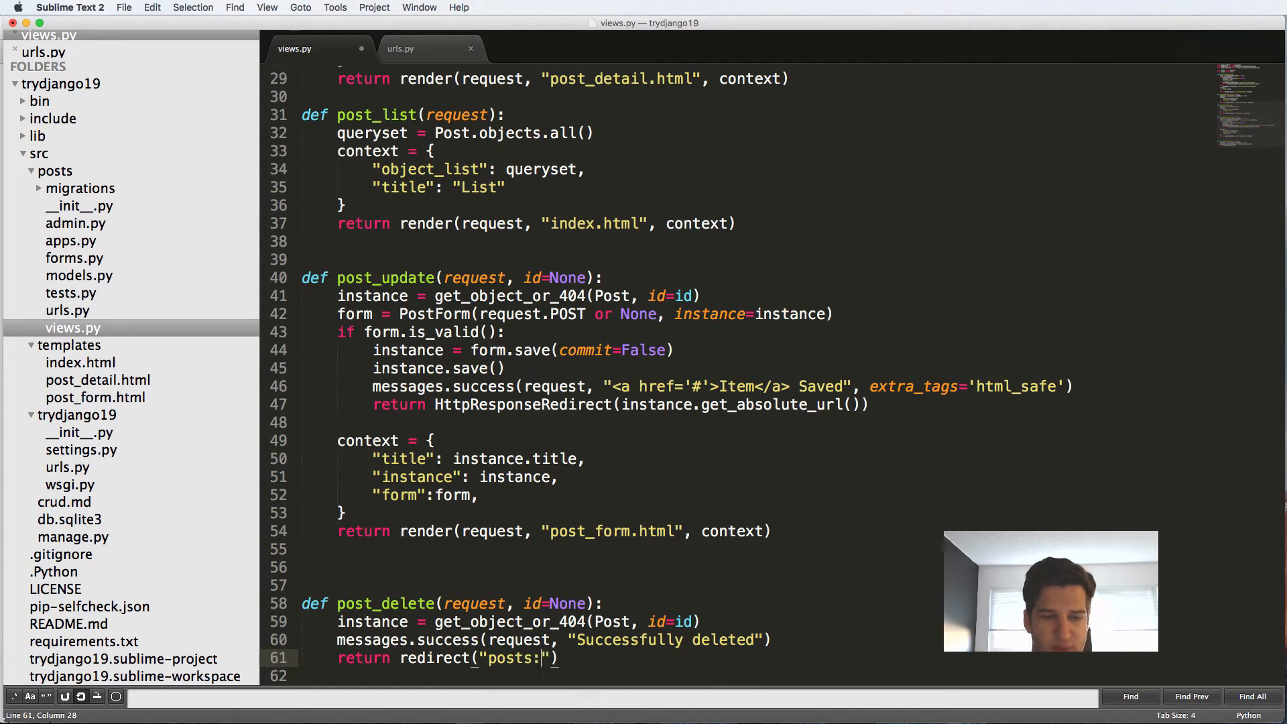
{"action": "type", "text": "list"}
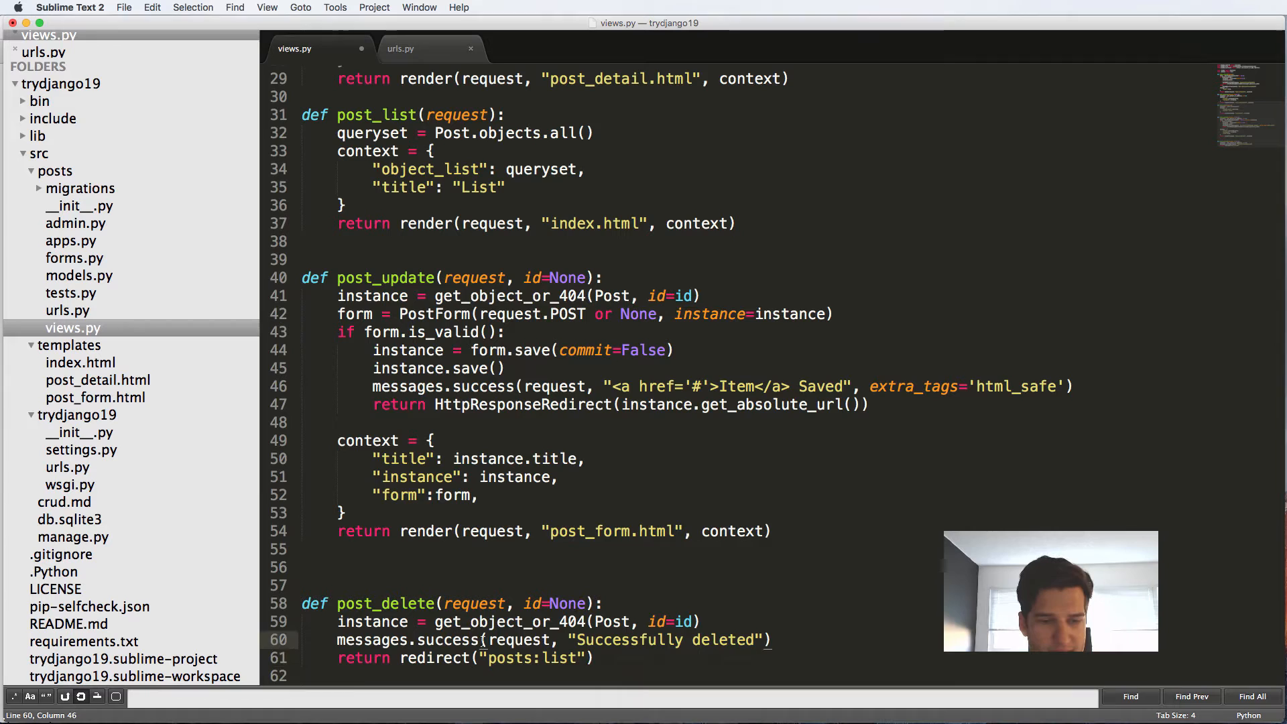
{"action": "type", "text": "instance.deleted("}
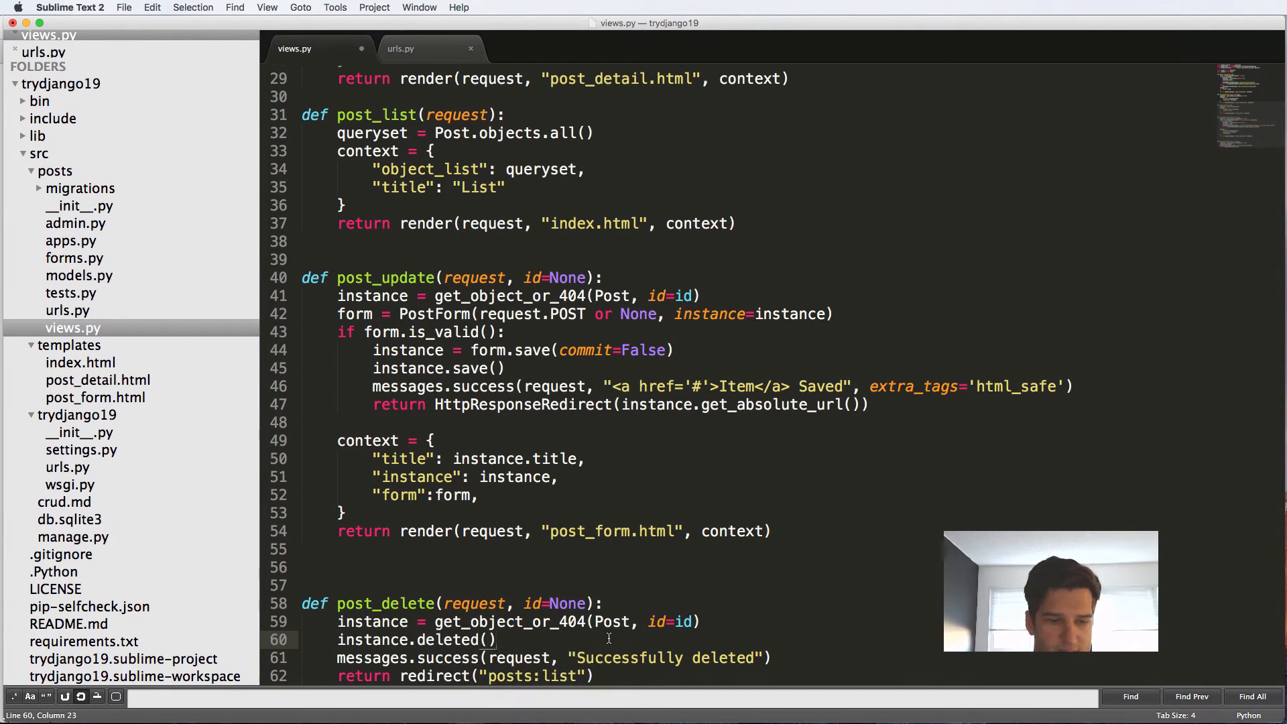
{"action": "key", "text": "cmd+s"}
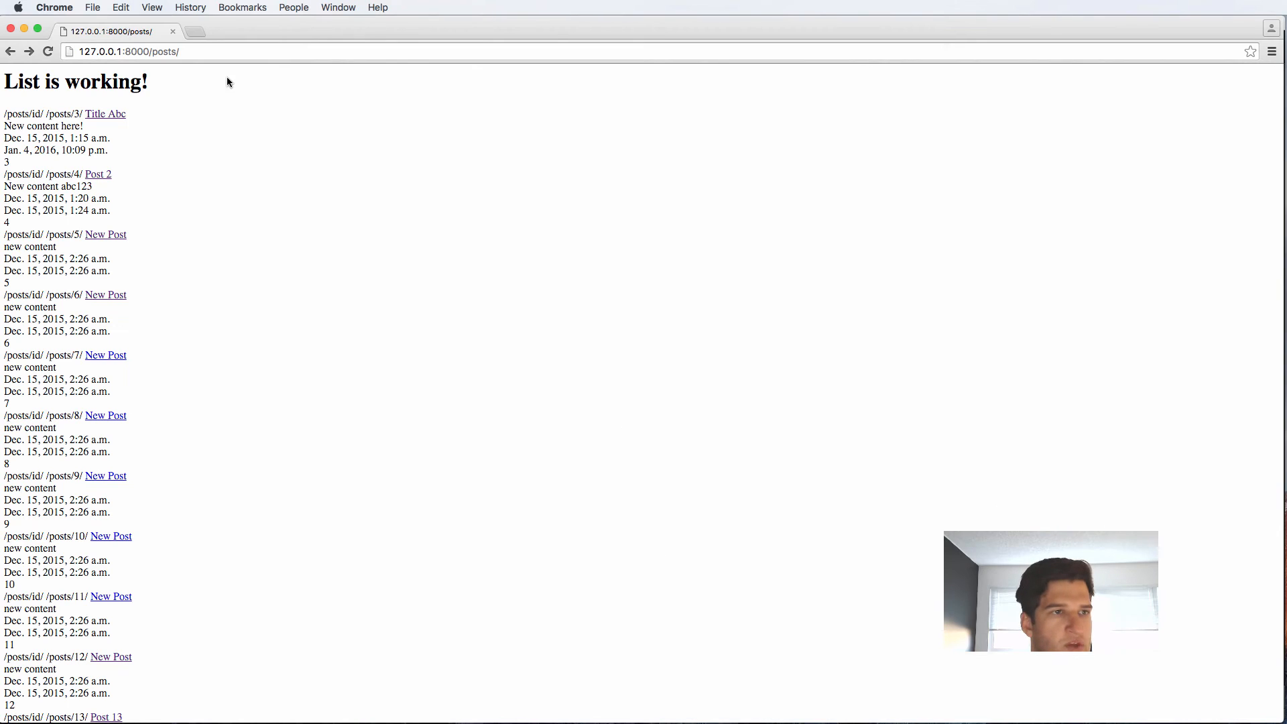
{"action": "left_click", "coordinate": [105, 113]}
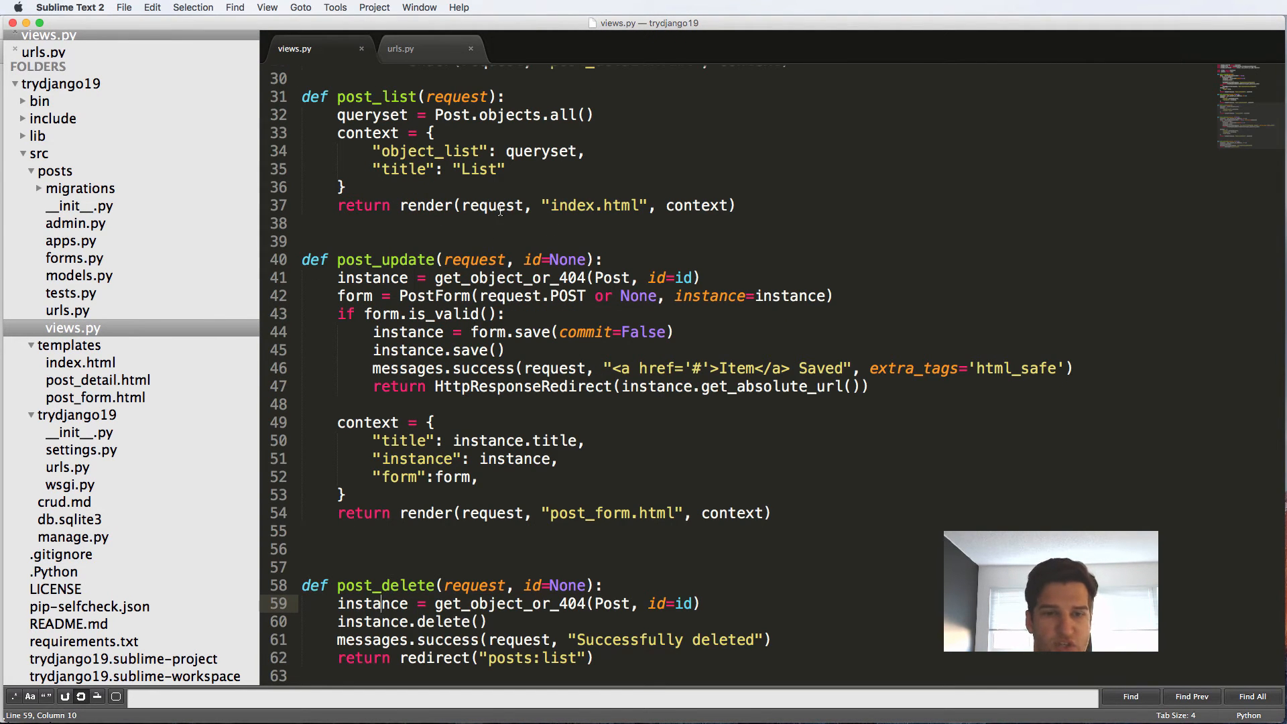
Open templates/index.html from the sidebar and select all of its contents.
{"action": "left_click", "coordinate": [80, 362]}
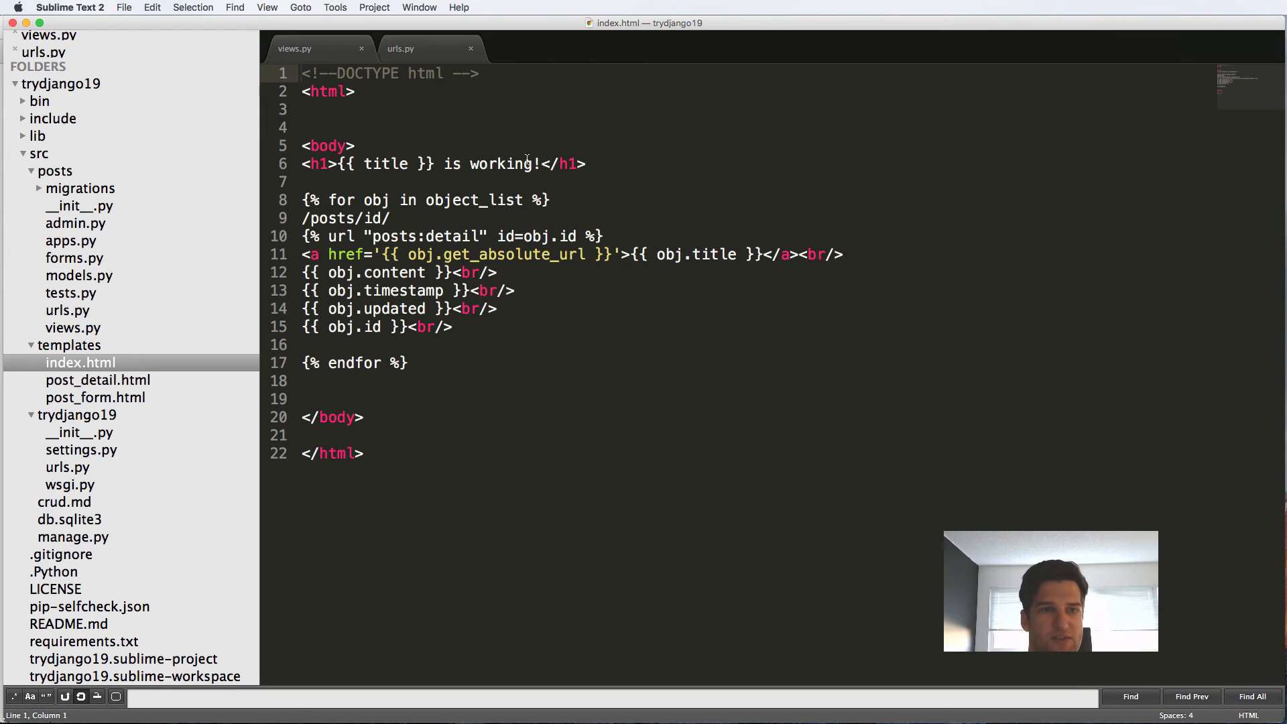
{"action": "key", "text": "cmd+a"}
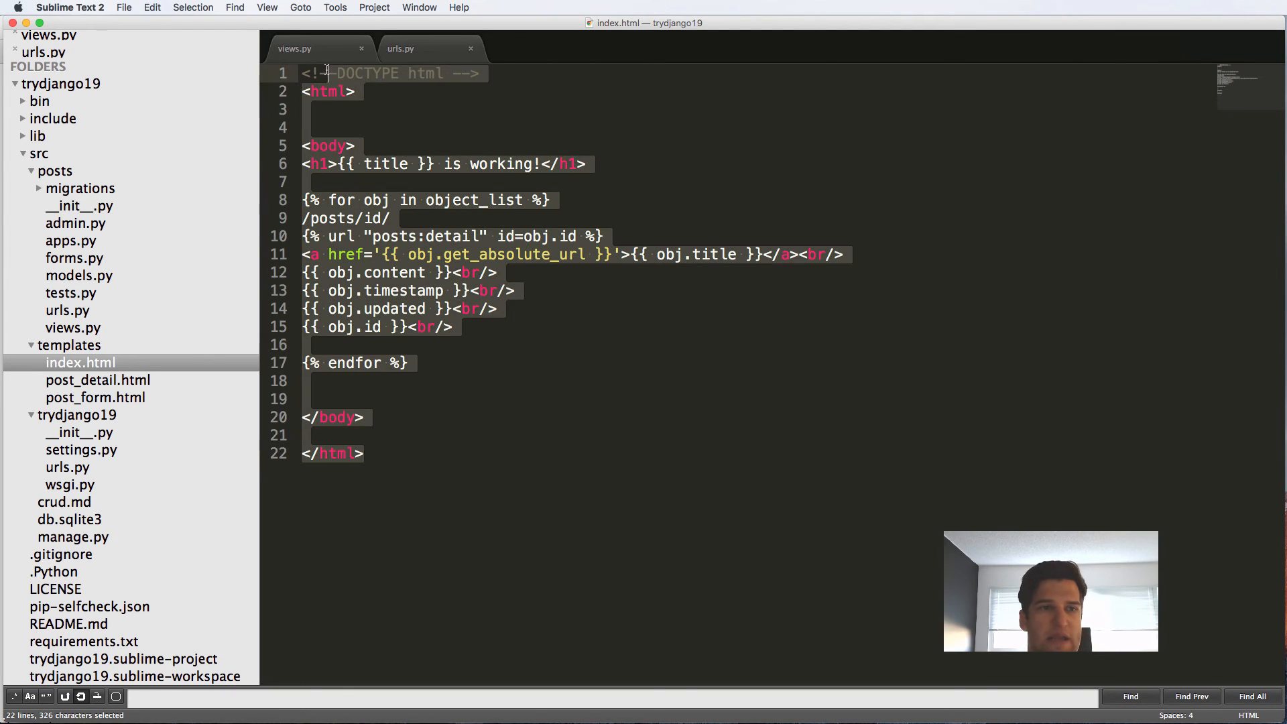